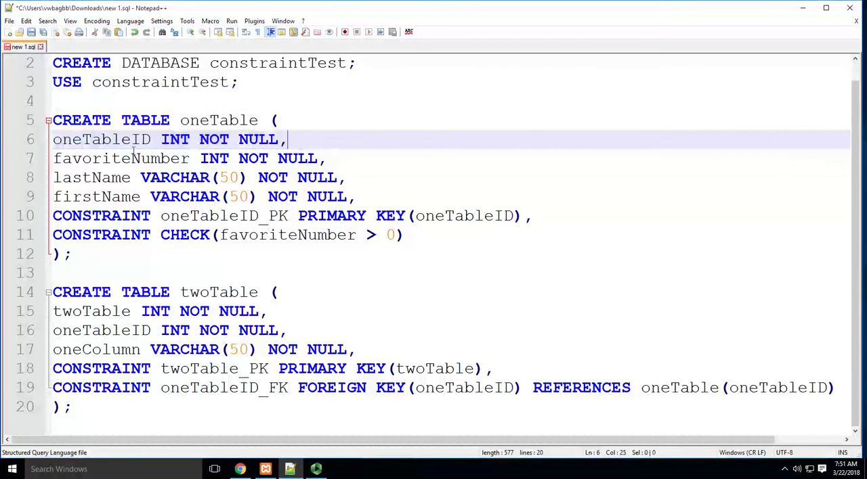
- Add AUTO_INCREMENT after NOT NULL on the oneTableID column in line 6
double_click(102, 139)
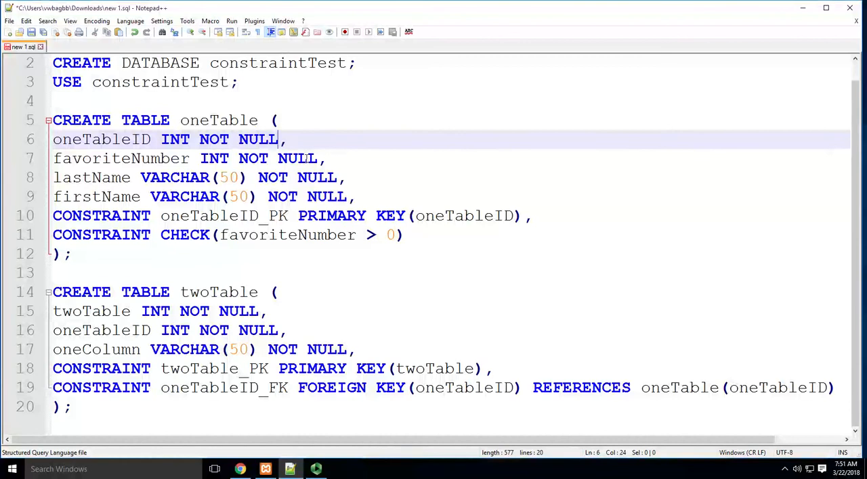
type("Au")
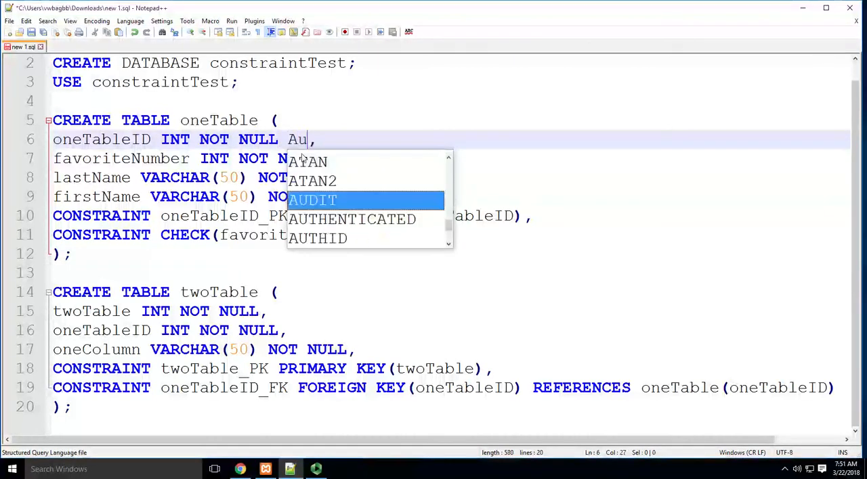
key("Backspace")
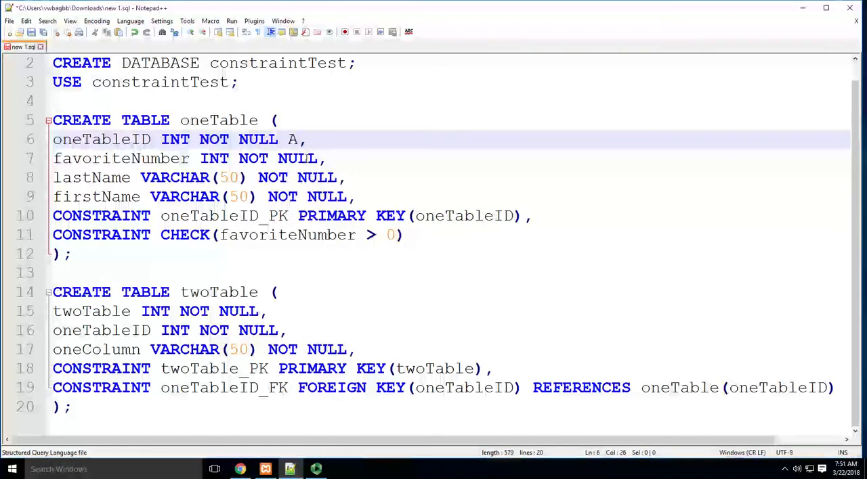
type("UTO_INCREMENT")
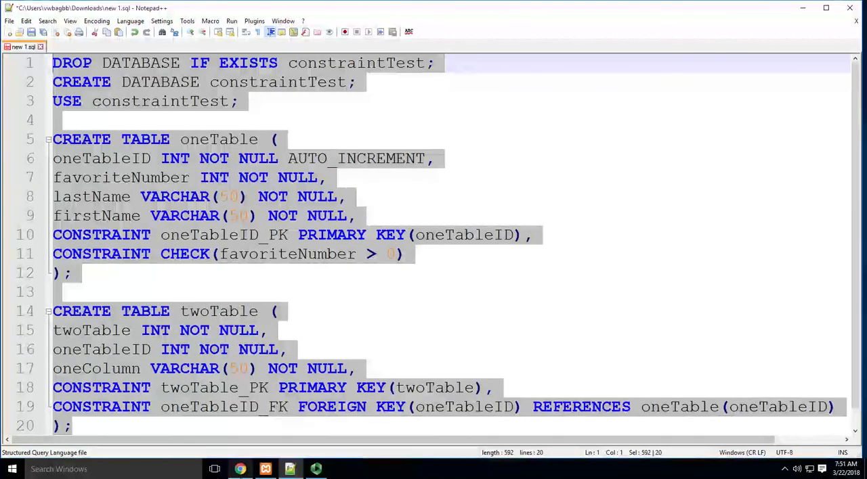
- Copy the full 20-line SQL script from DROP DATABASE through twoTable
left_click(54, 8)
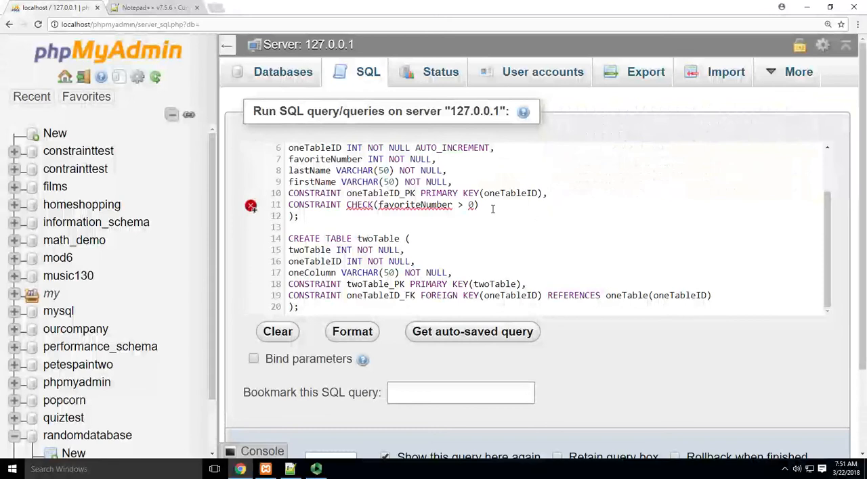
mouse_move(251, 206)
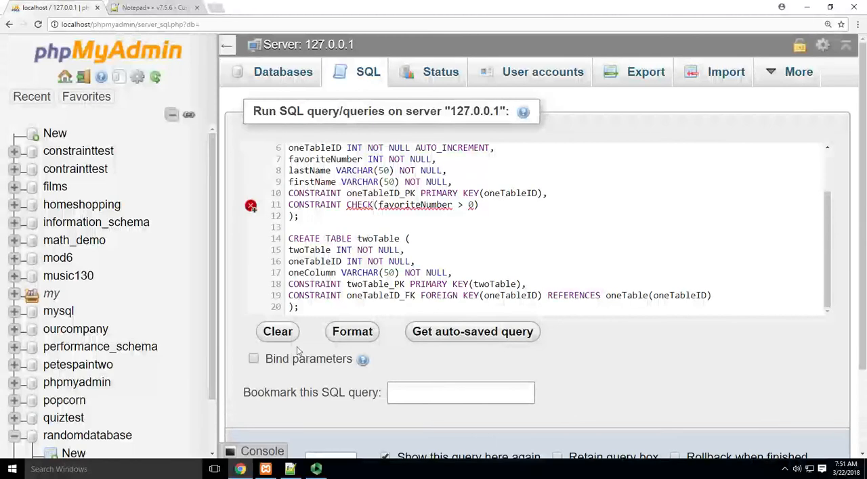
- Scroll down past the pasted script to the run options and Go button
scroll("down", 3)
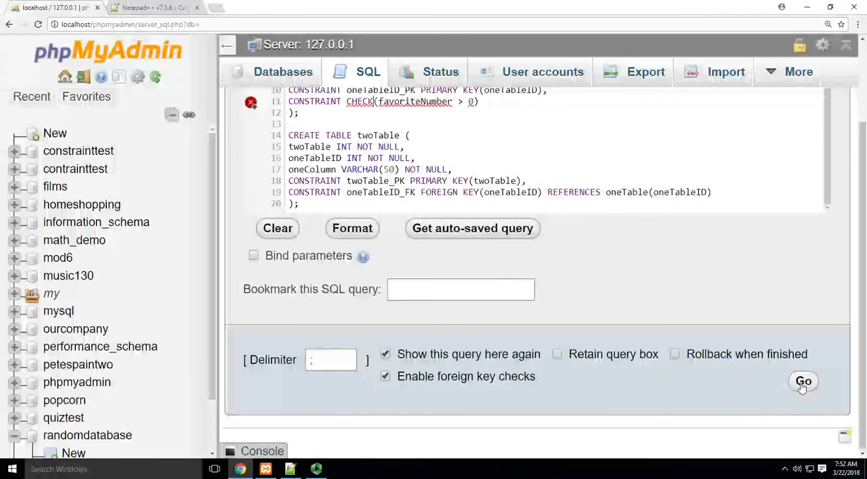
- Execute the constraintTest script with Go and confirm all statements succeed
left_click(803, 382)
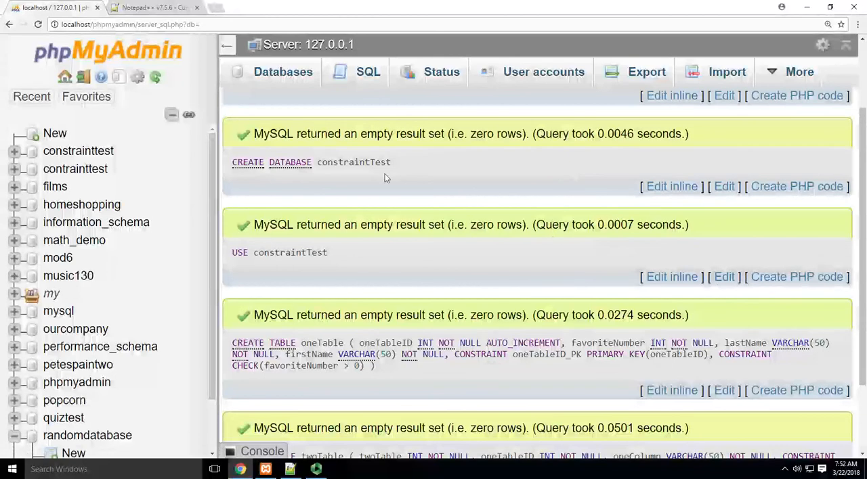
mouse_move(406, 188)
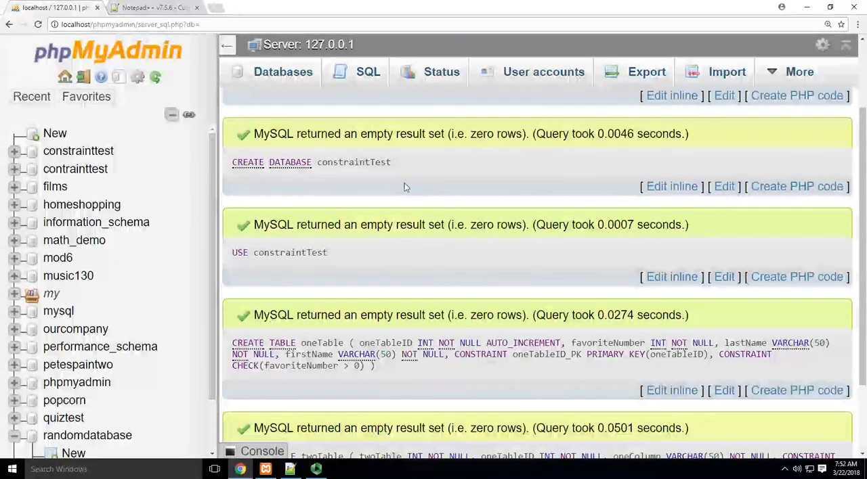